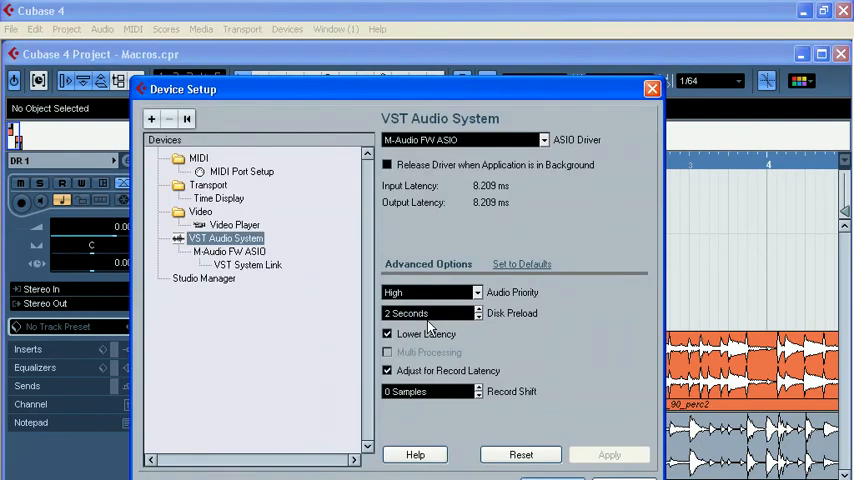
Close the Device Setup, Export Audio Mixdown and VST Instruments windows, leaving the arrangement
click(652, 88)
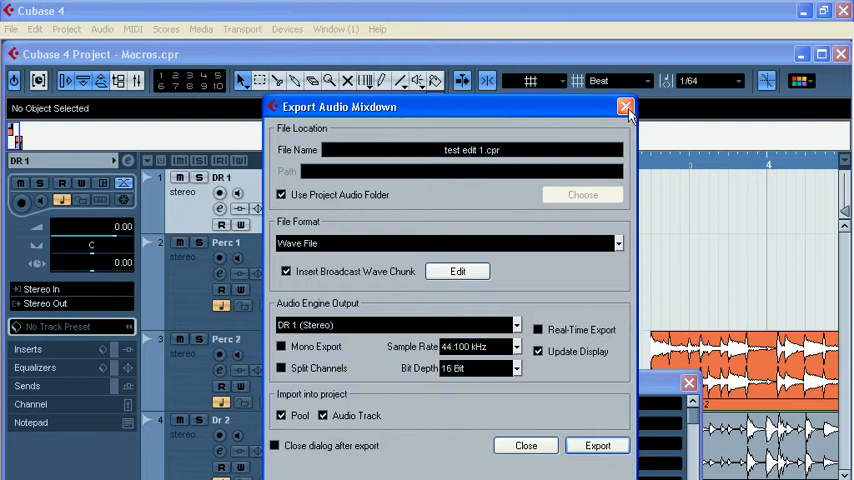
click(624, 108)
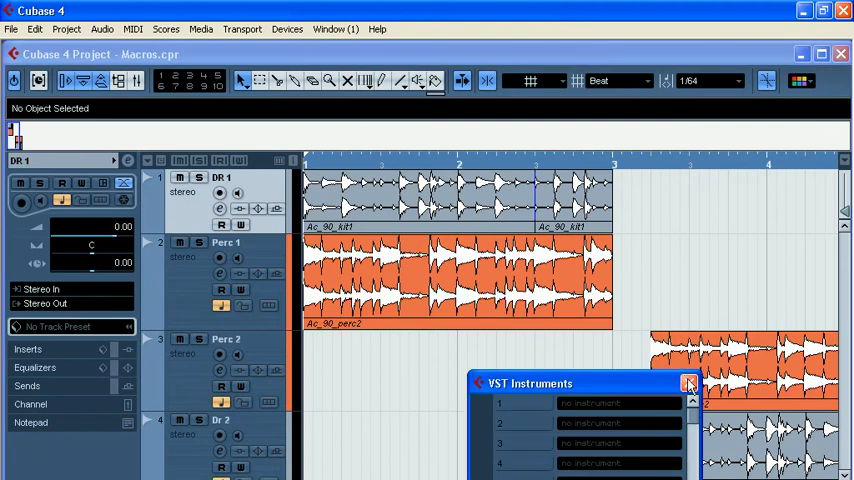
click(688, 384)
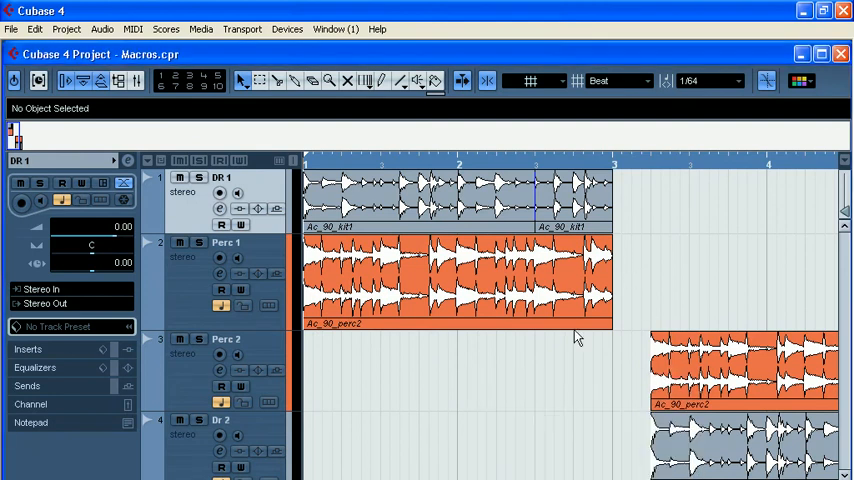
mouse_move(296, 276)
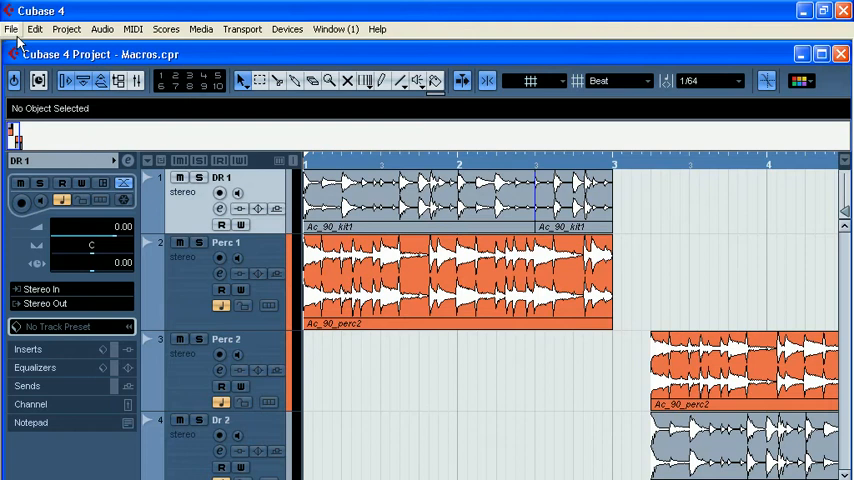
Open Key Commands from the File menu and expand then collapse the Add Track category
click(12, 28)
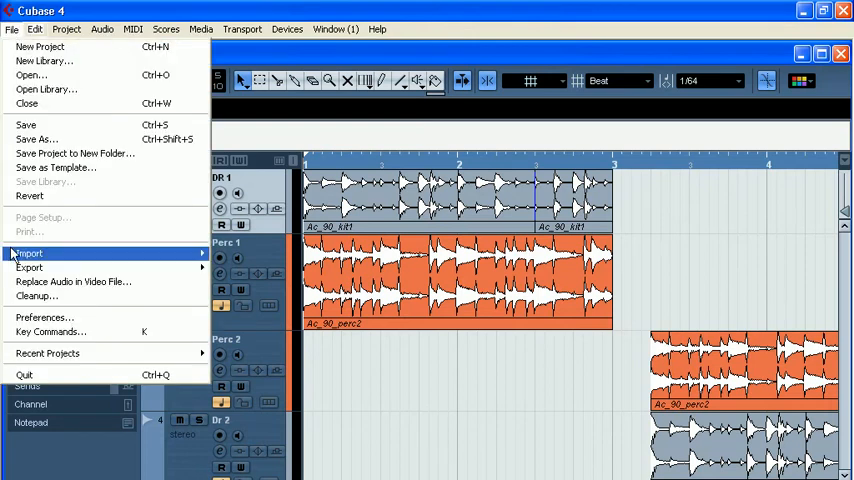
click(48, 332)
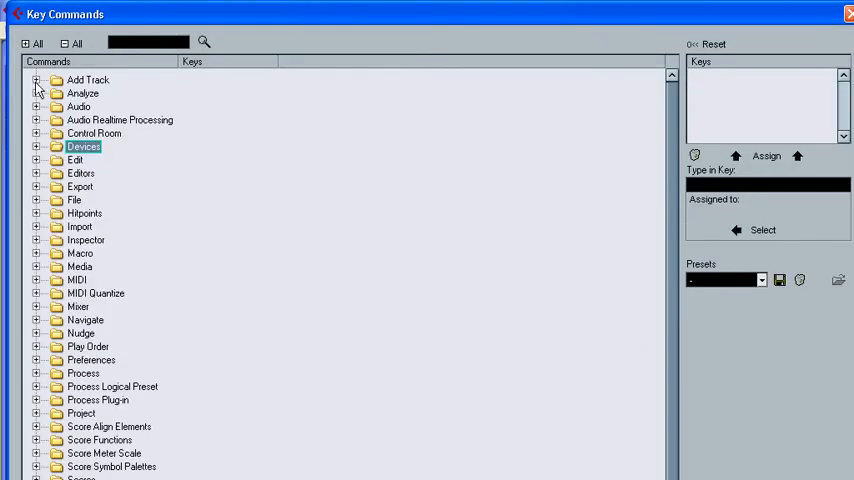
click(36, 80)
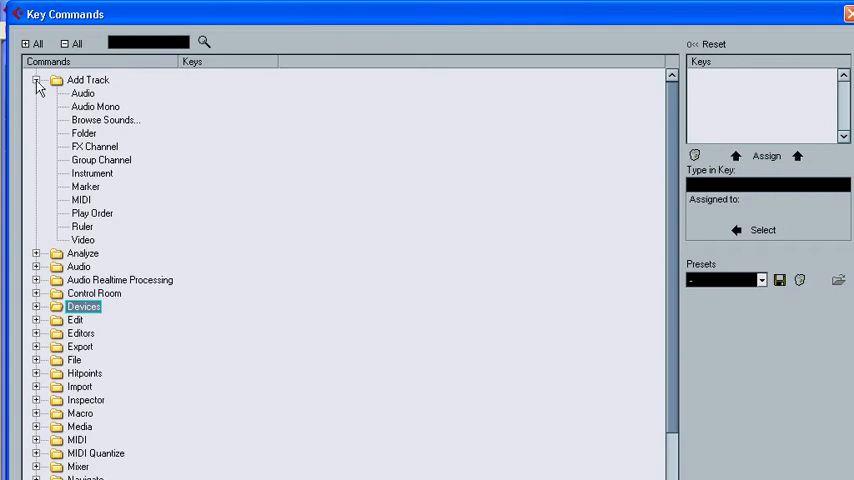
click(36, 80)
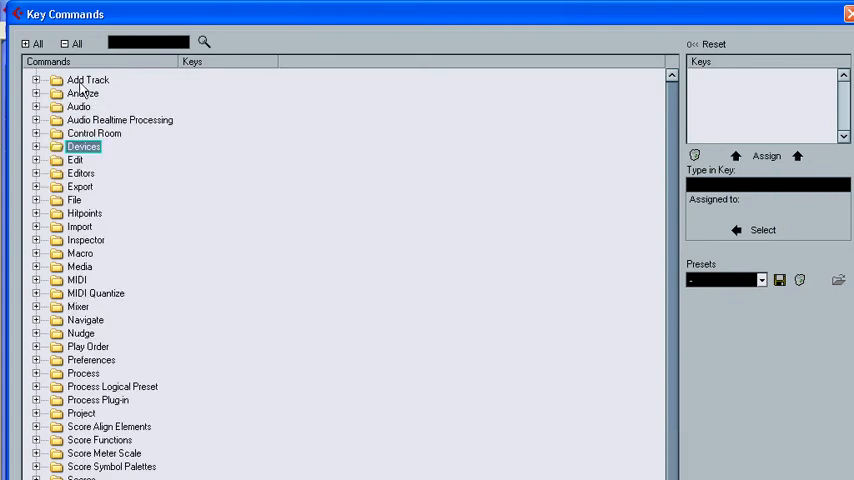
mouse_move(92, 428)
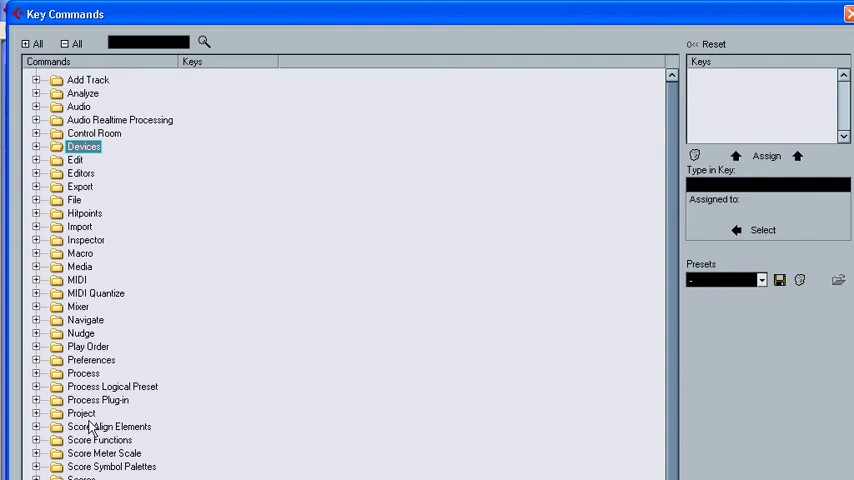
mouse_move(94, 200)
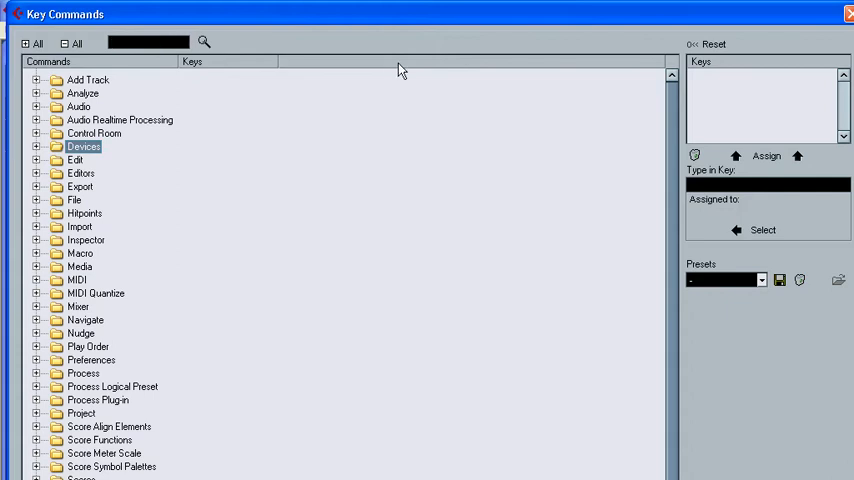
Search the command list for 'key' to reveal the Key Commands entry assigned K
text(key)
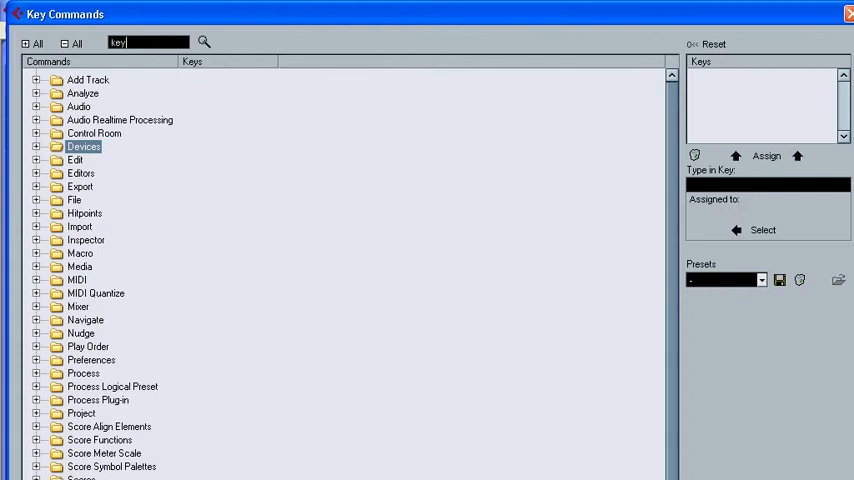
click(204, 42)
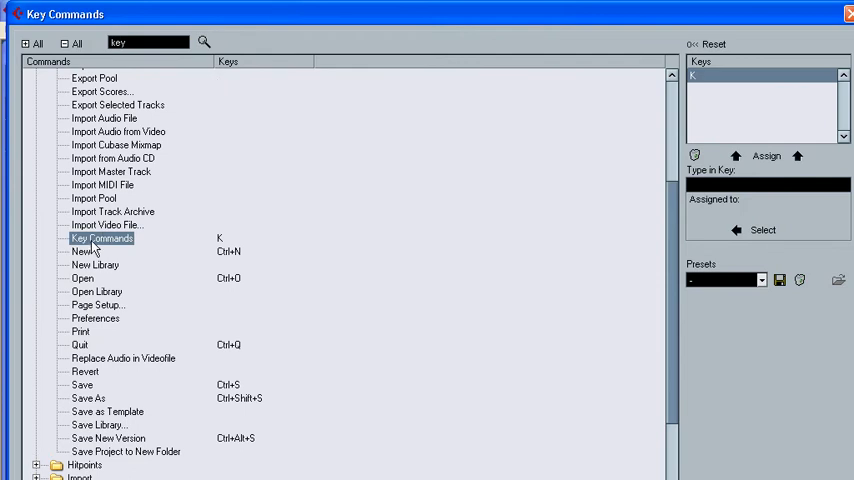
mouse_move(112, 252)
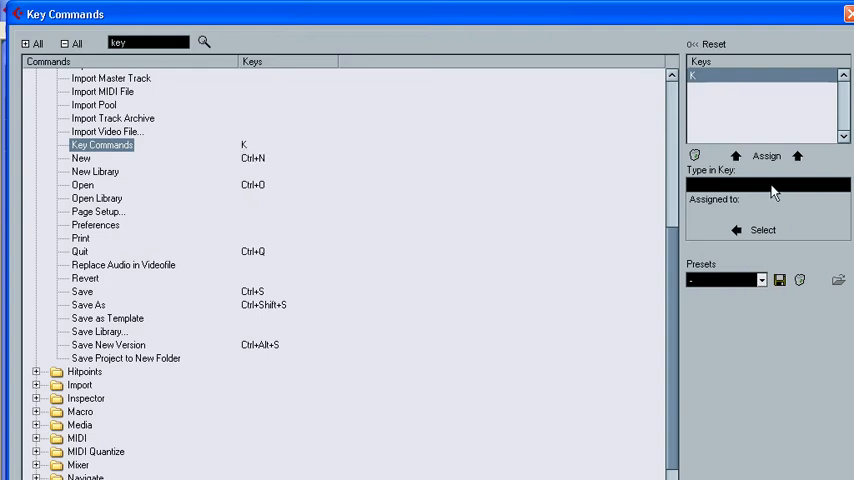
mouse_move(702, 112)
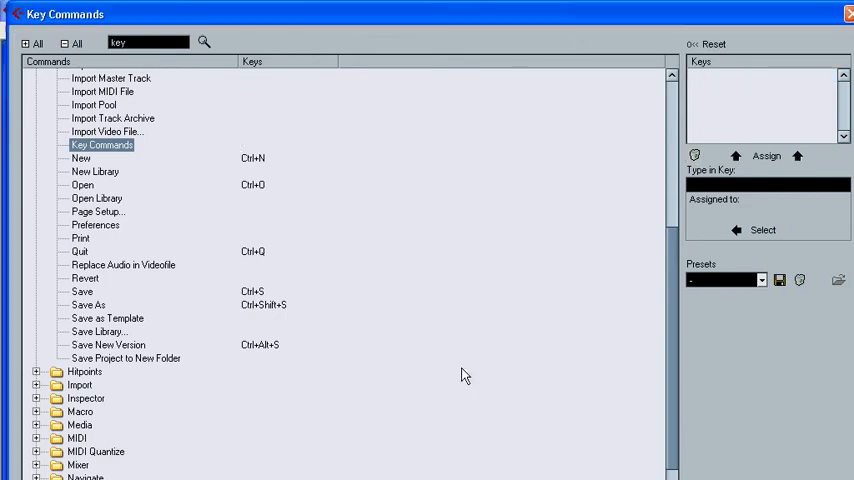
mouse_move(4, 96)
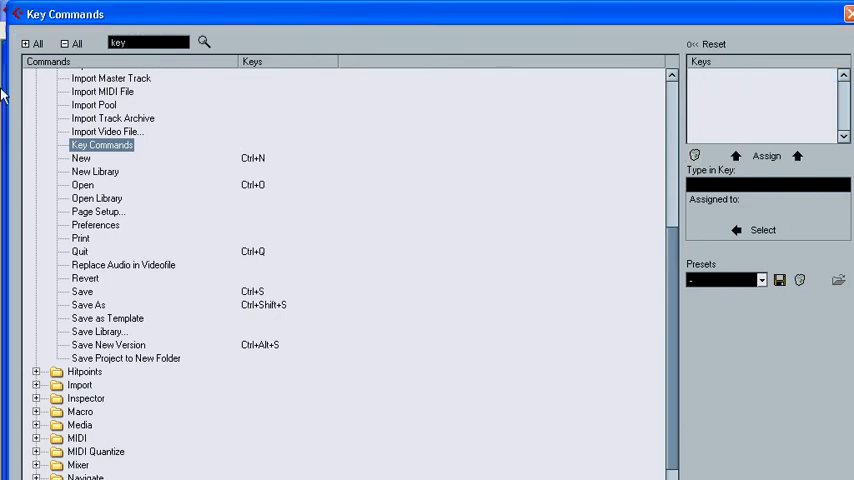
Enter K in the Type in Key field and assign it to the Key Commands command
click(768, 184)
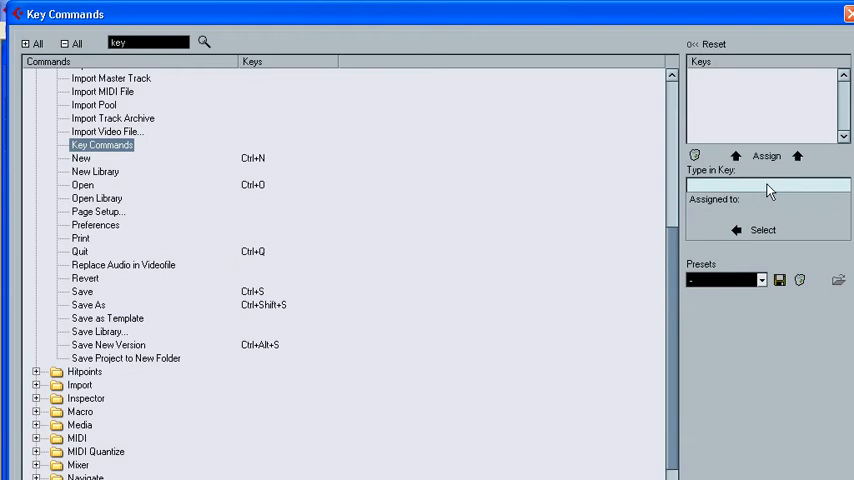
mouse_move(768, 186)
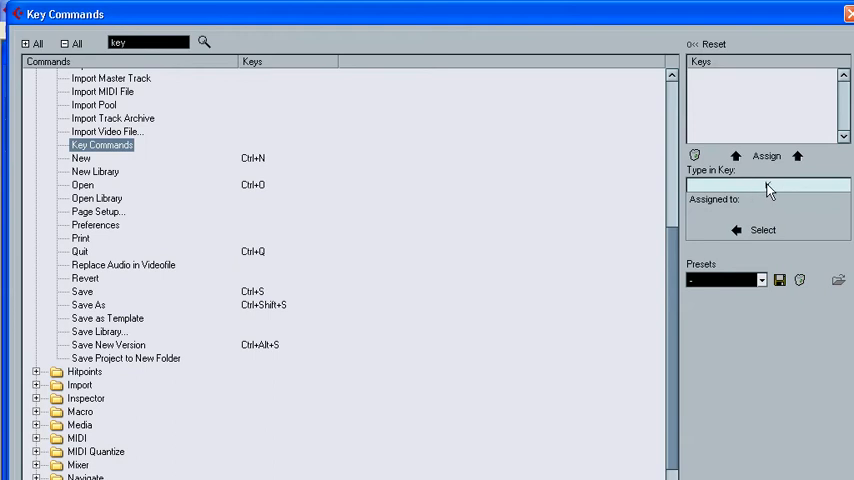
text(K)
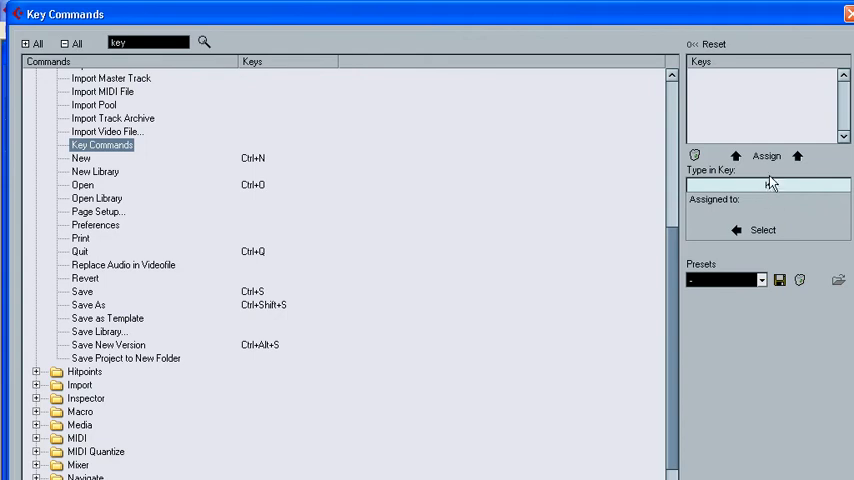
click(764, 156)
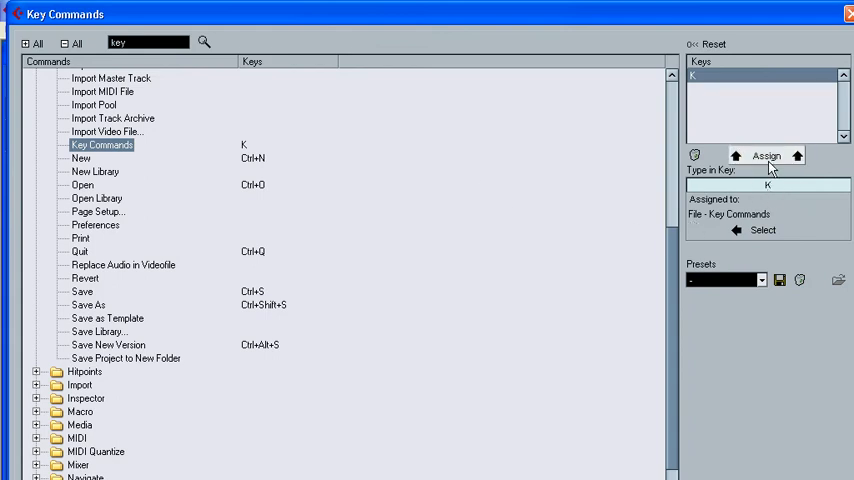
click(766, 156)
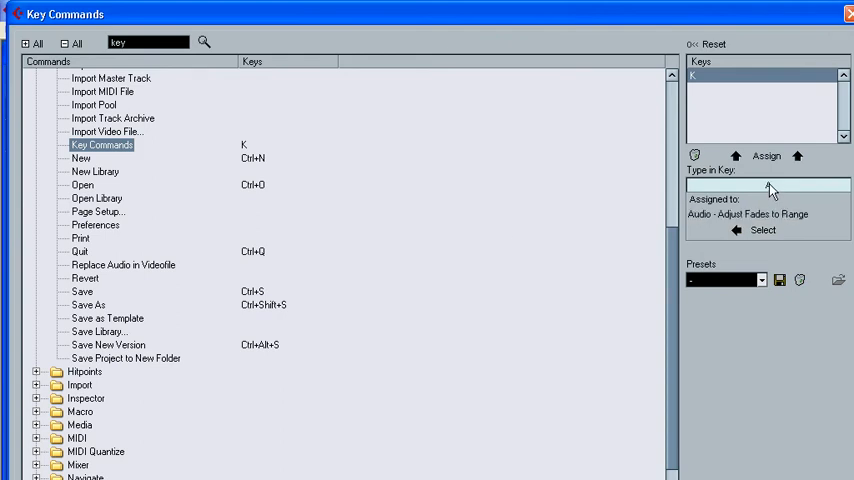
Test the key A and jump to its existing owner, Audio > Adjust Fades to Range
text(A)
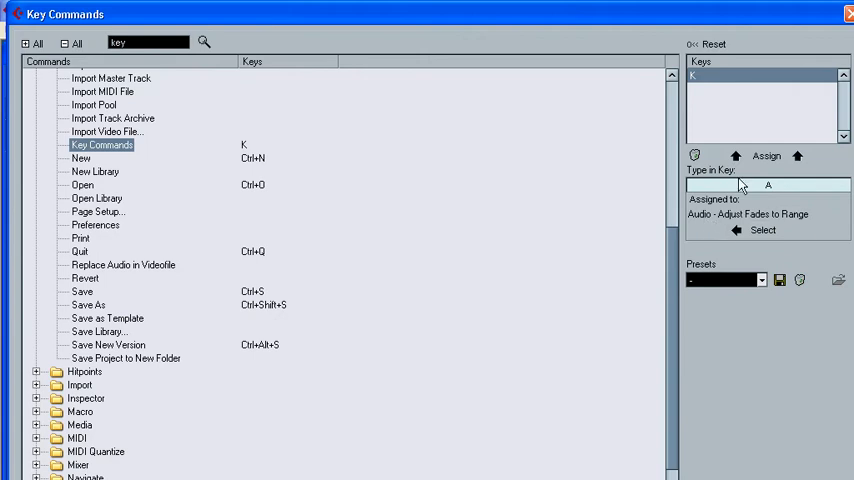
click(762, 230)
text( comm)
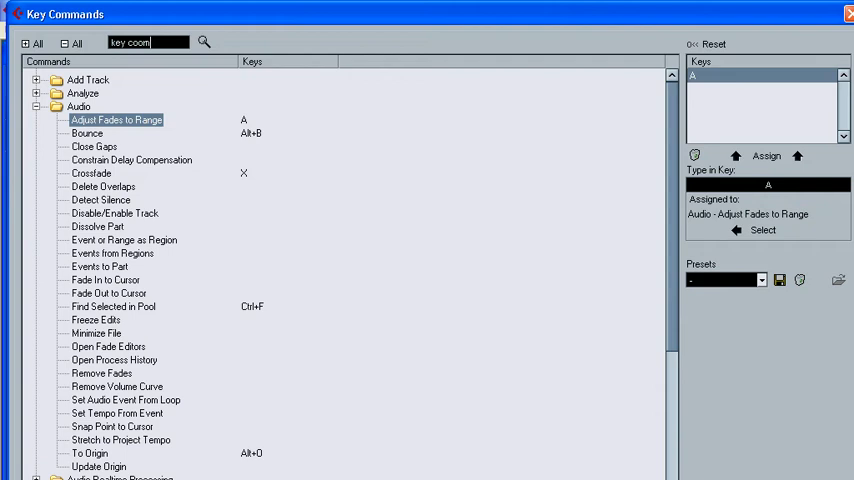
key(BackSpace)
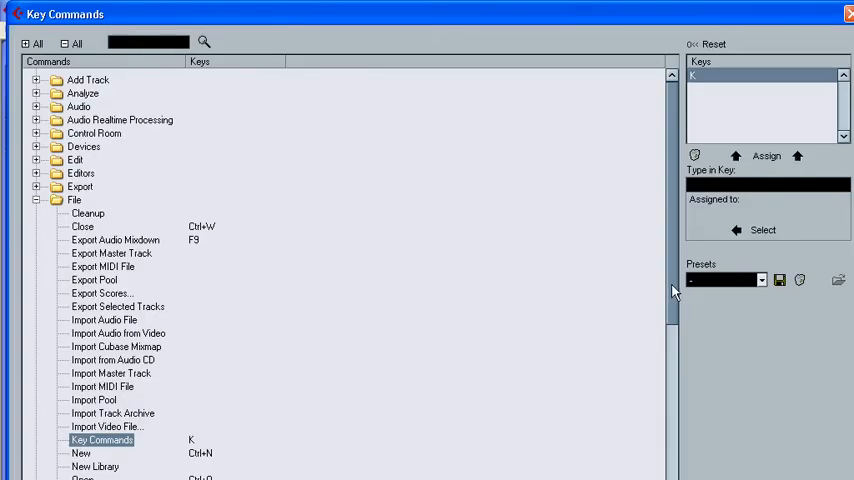
mouse_move(662, 254)
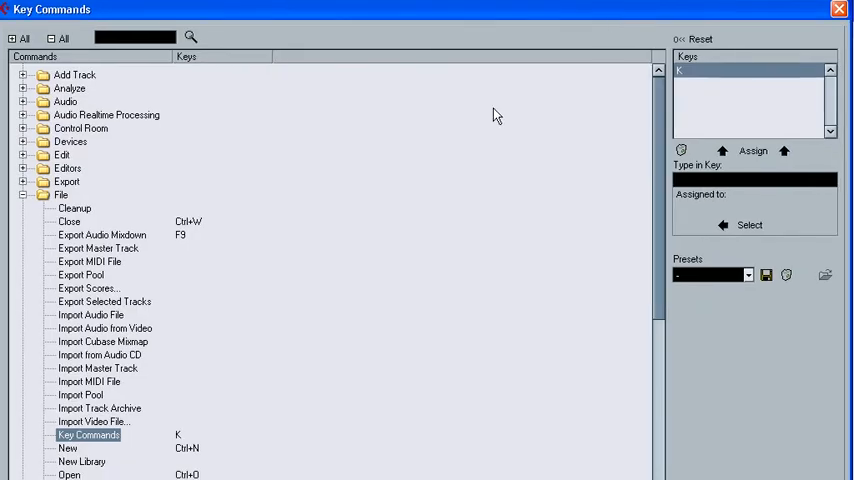
mouse_move(324, 308)
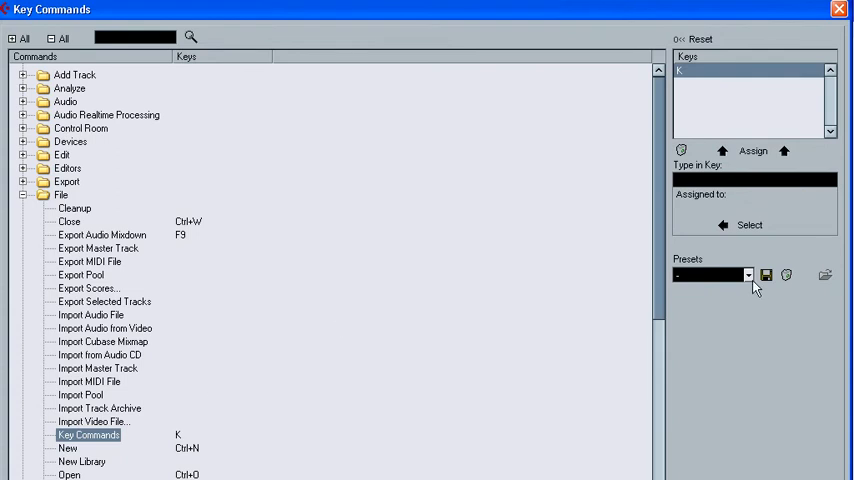
click(748, 274)
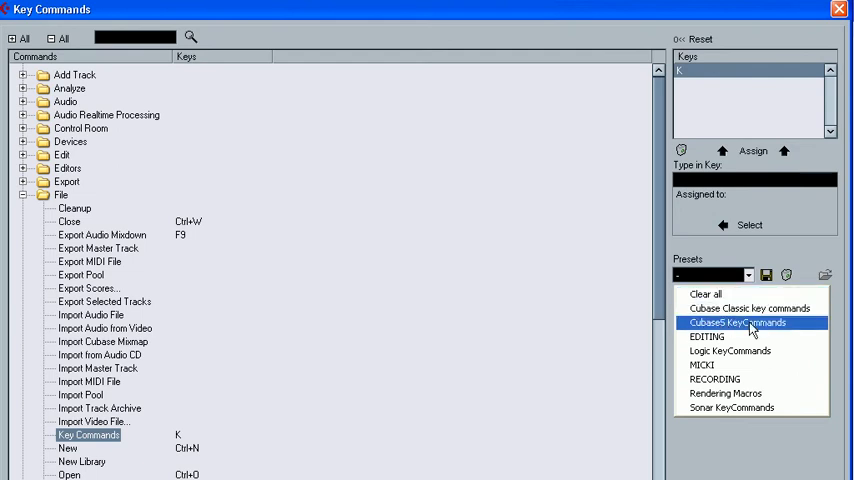
mouse_move(724, 392)
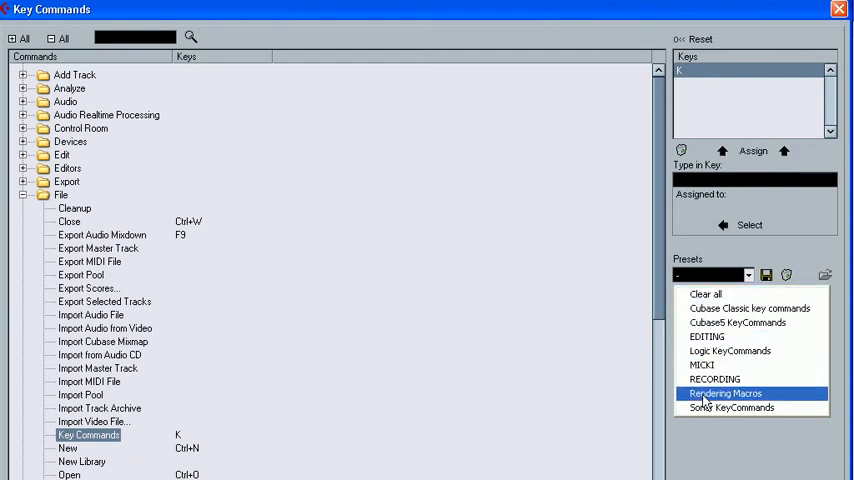
mouse_move(732, 408)
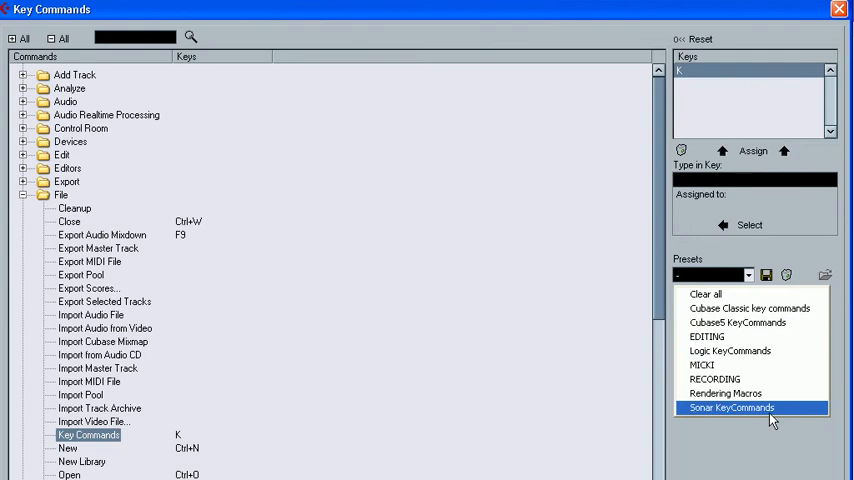
mouse_move(768, 284)
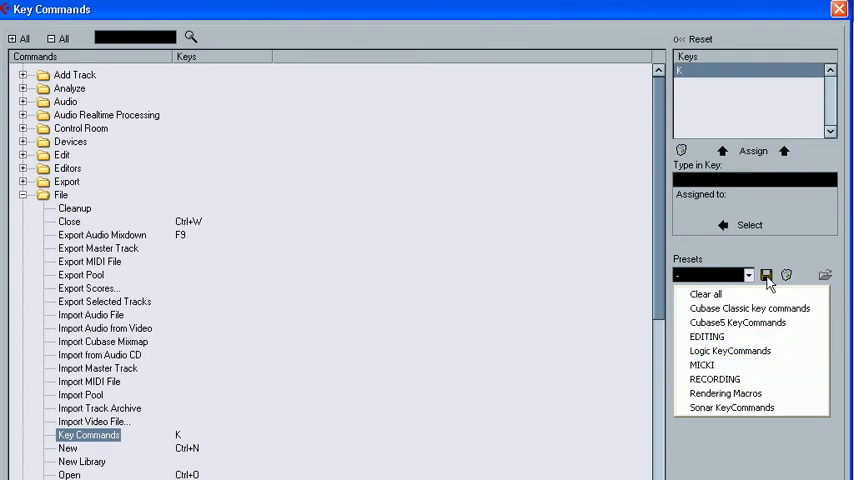
click(764, 276)
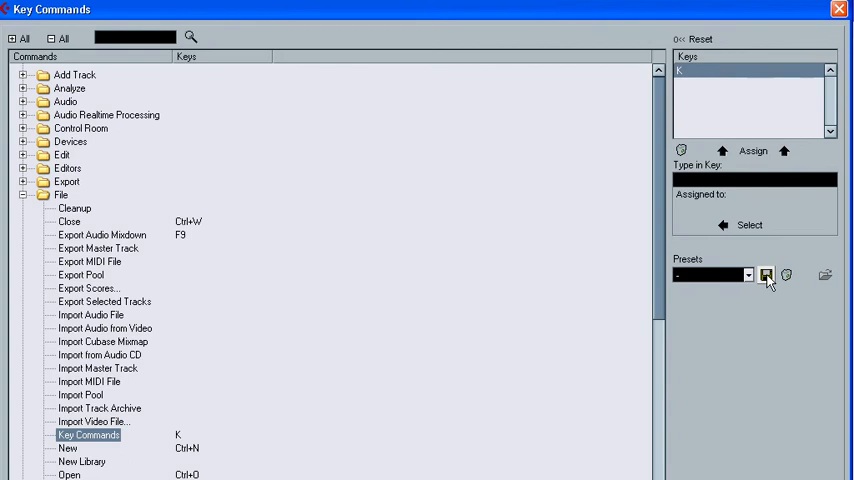
Save the key commands as preset 'MICK', overwriting the existing MICK preset
click(766, 276)
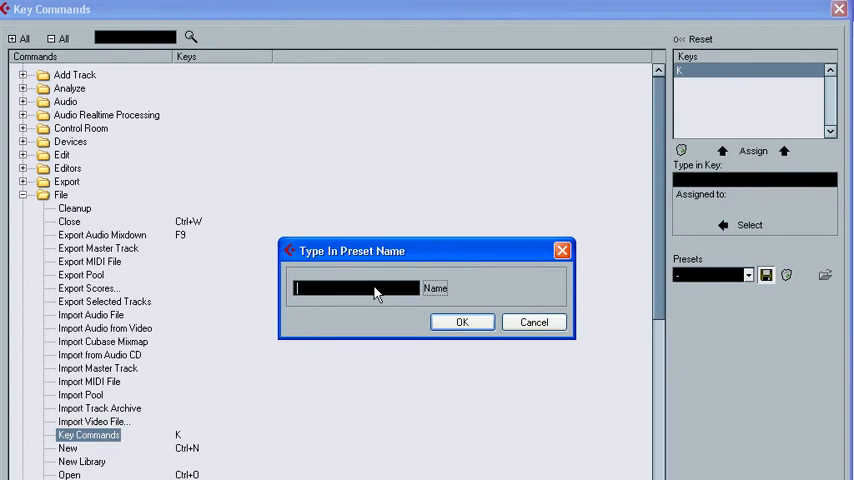
text(MICK)
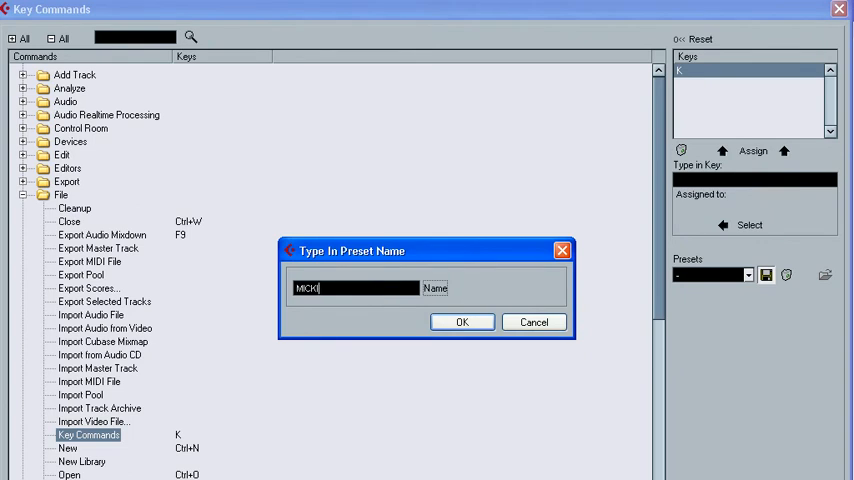
click(462, 320)
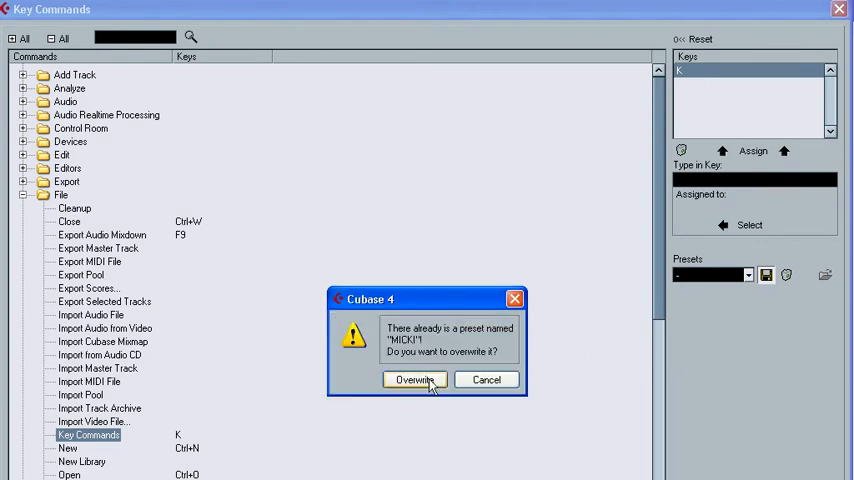
click(412, 380)
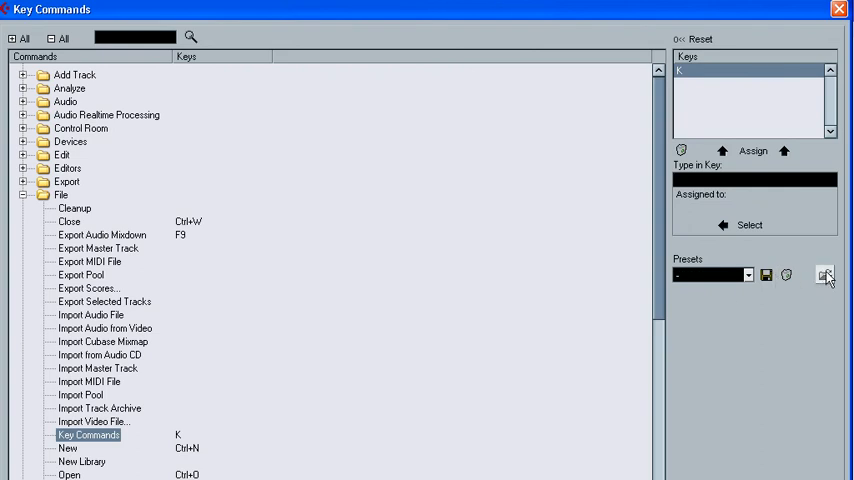
Dismiss the Import Key Commands file dialog and close the Key Commands window with OK
click(824, 274)
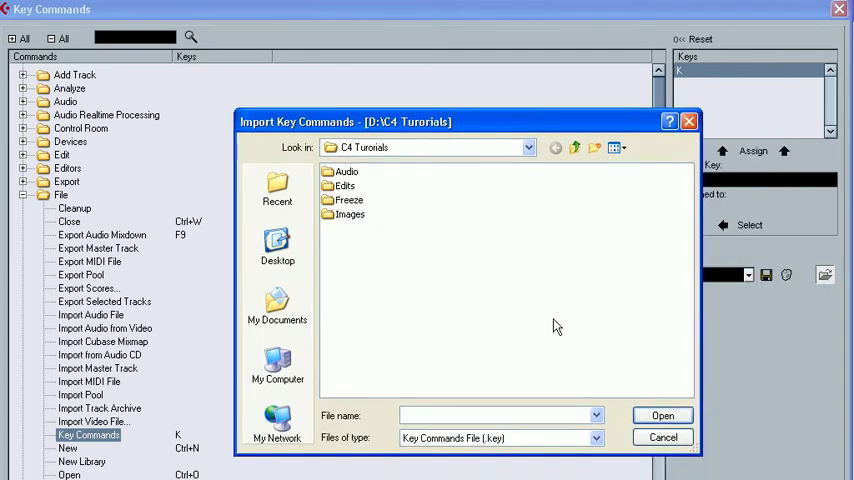
mouse_move(576, 340)
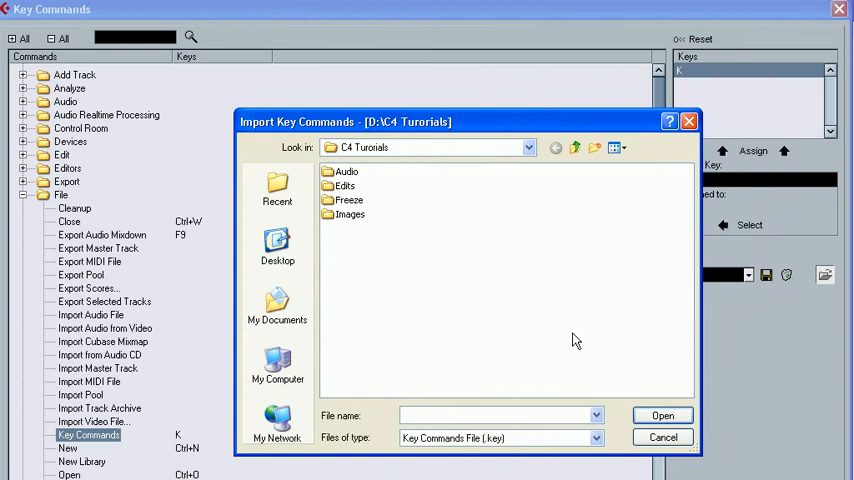
mouse_move(598, 408)
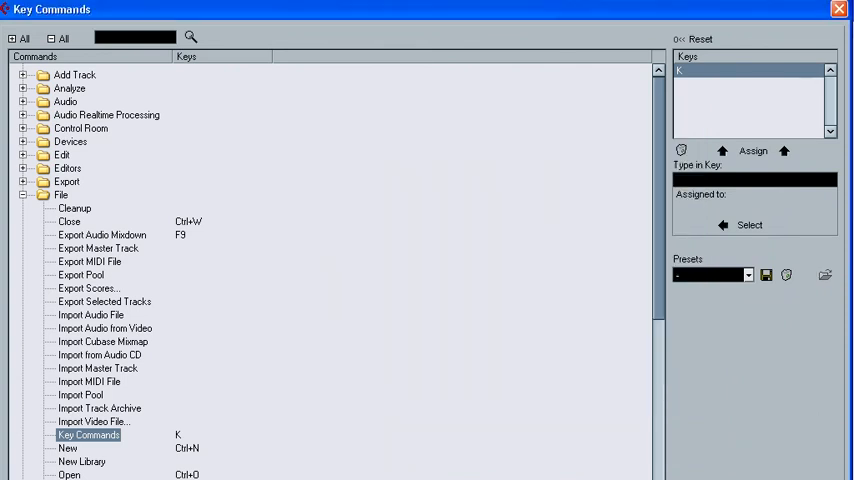
click(838, 8)
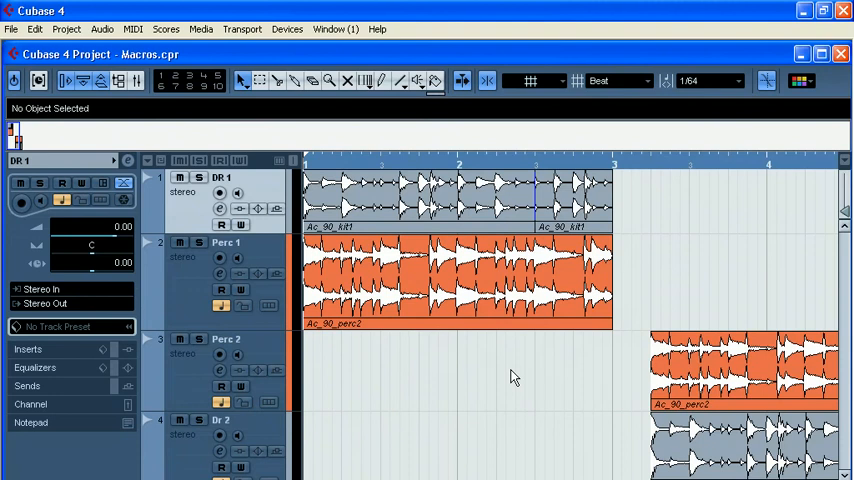
mouse_move(332, 364)
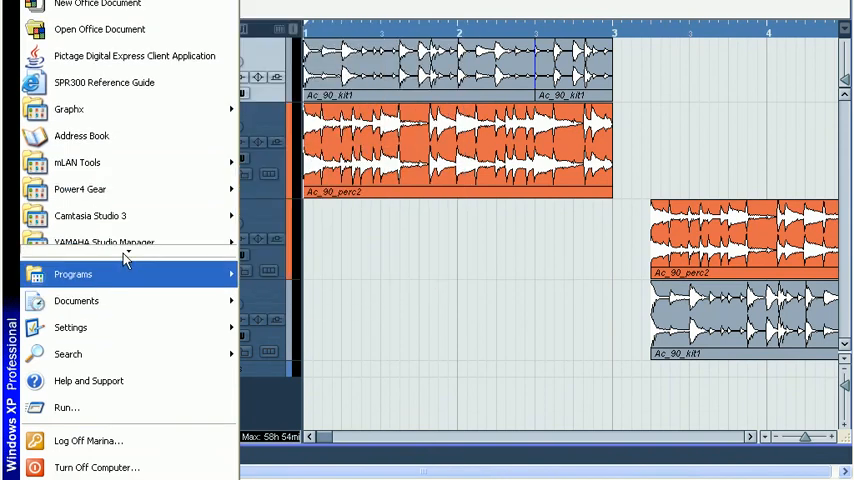
mouse_move(130, 240)
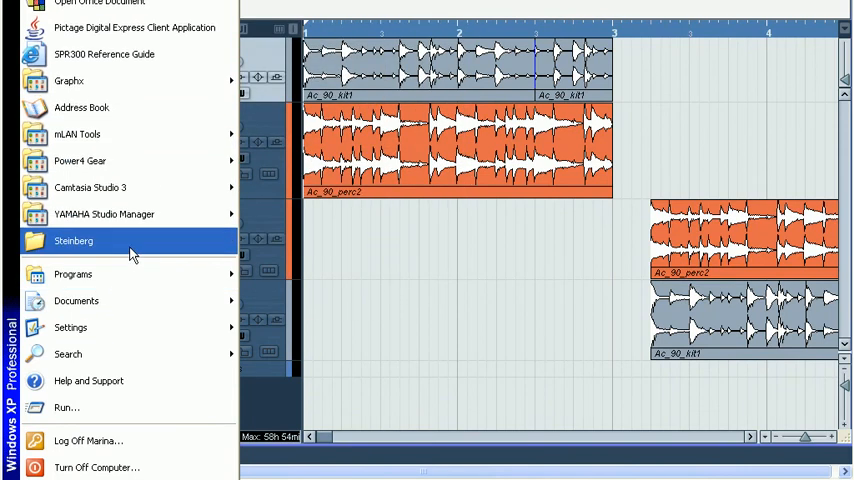
mouse_move(68, 250)
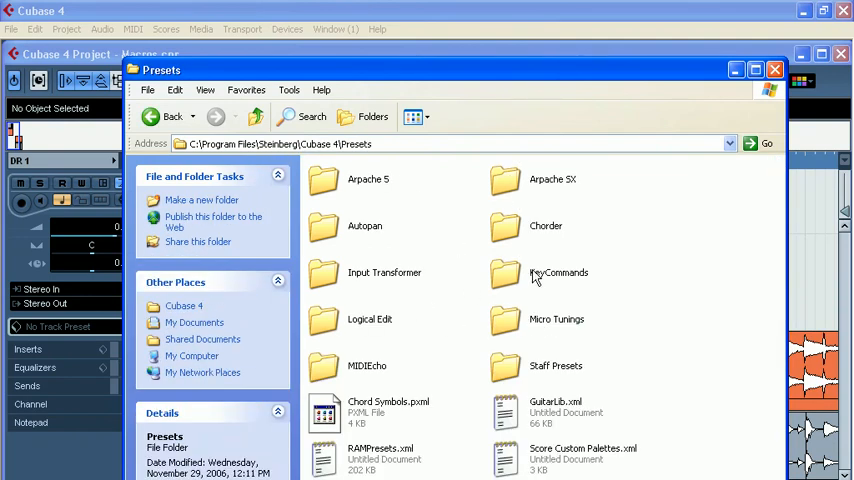
Open the KeyCommands folder under Program Files, then move up to the C:\ root
double_click(558, 272)
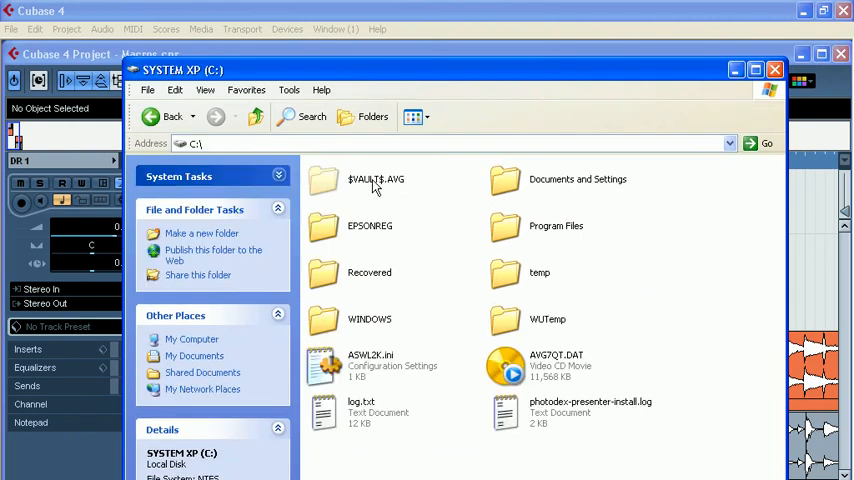
Navigate Documents and Settings > user > Application Data > Steinberg > Cubase 4 > Presets > KeyCommands
double_click(576, 180)
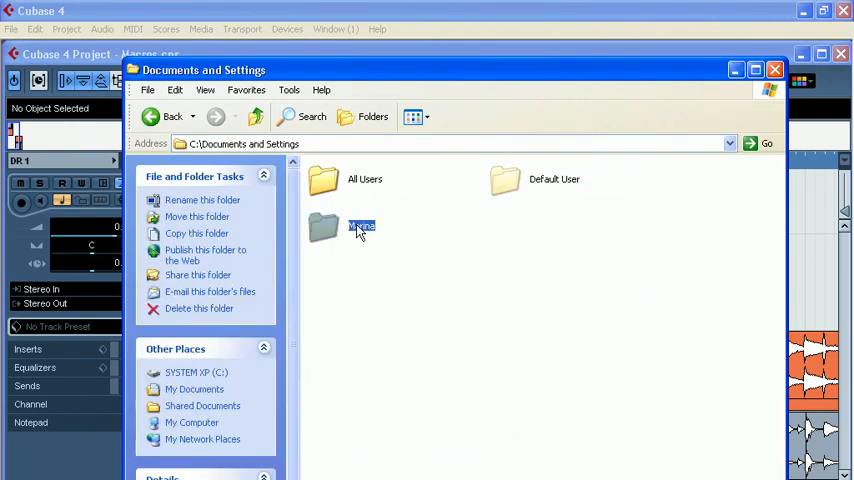
double_click(360, 226)
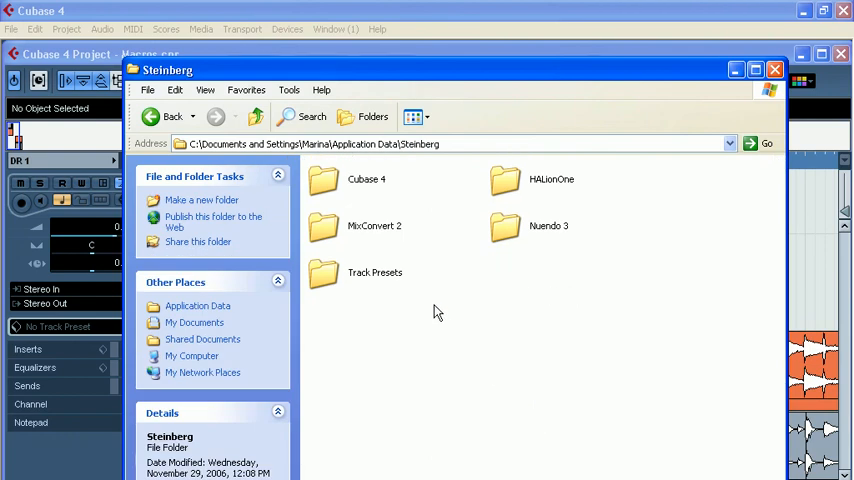
double_click(366, 180)
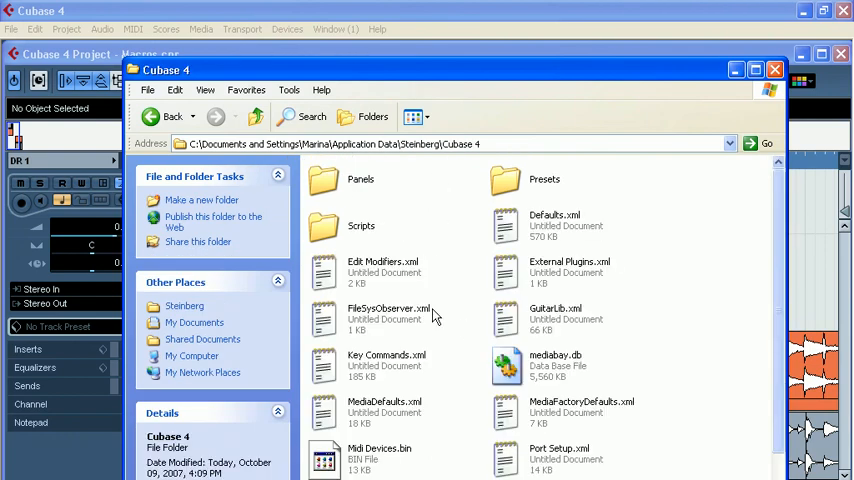
double_click(524, 180)
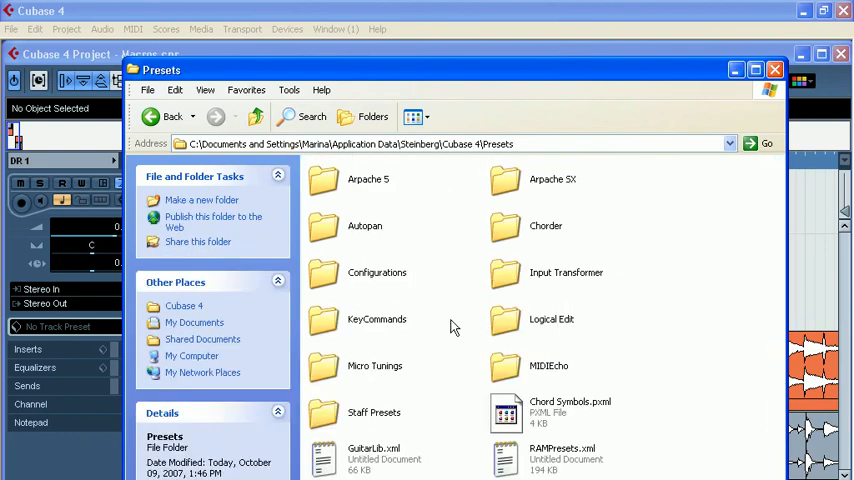
double_click(376, 320)
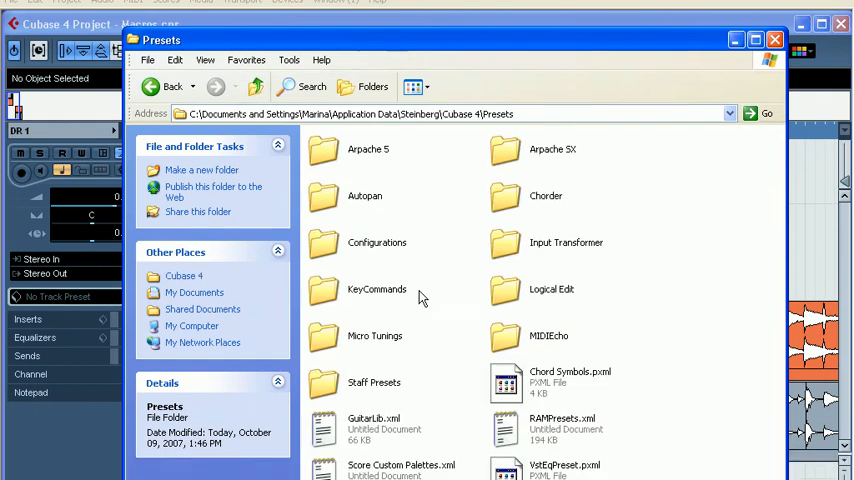
Inspect the KeyCommands folder's context menu, then close the Explorer window back to Cubase
right_click(376, 288)
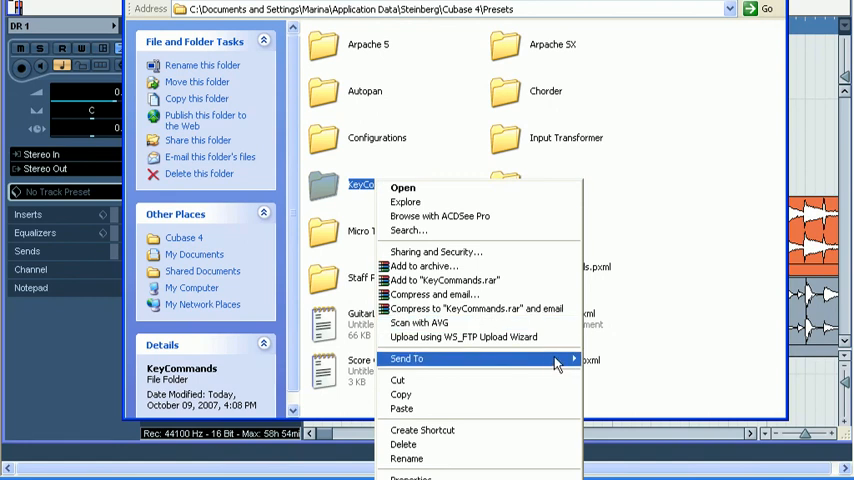
click(640, 416)
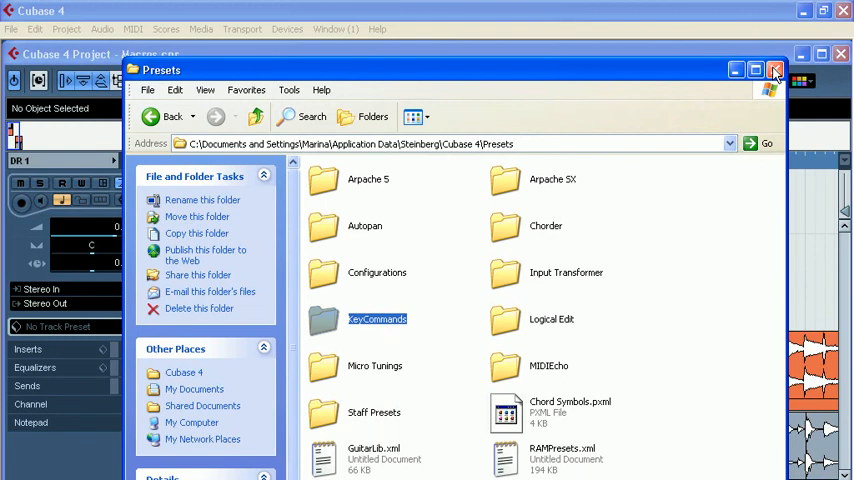
click(776, 68)
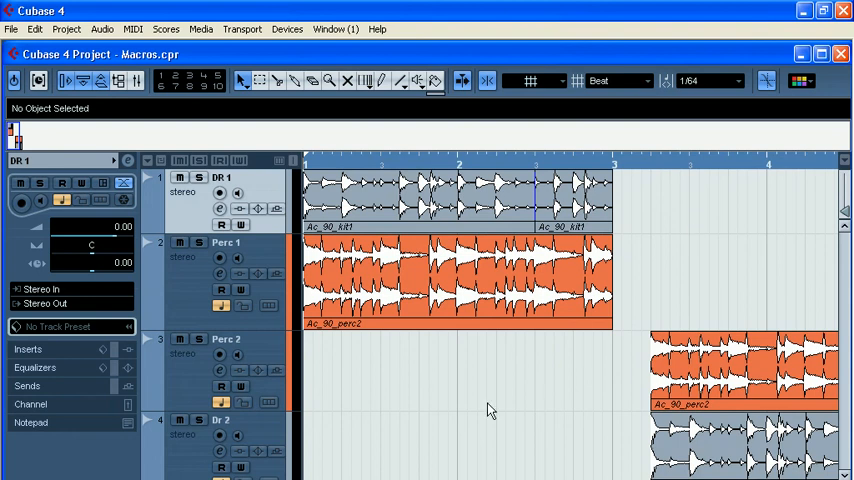
mouse_move(464, 412)
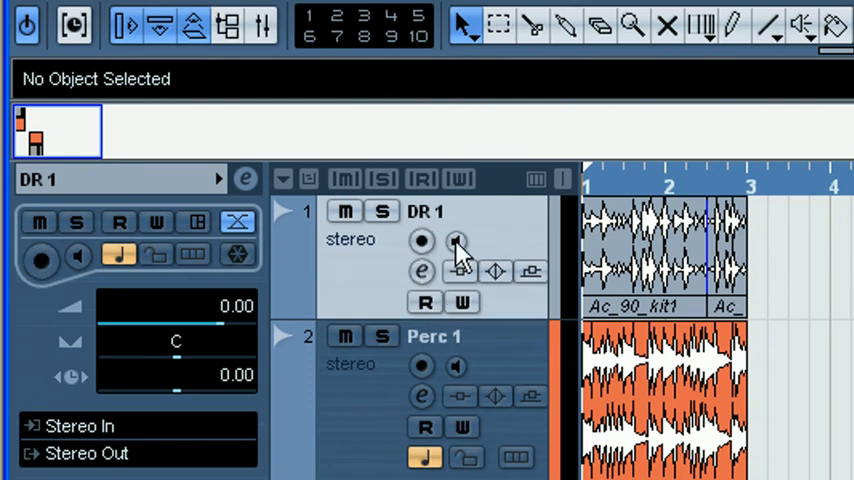
click(456, 240)
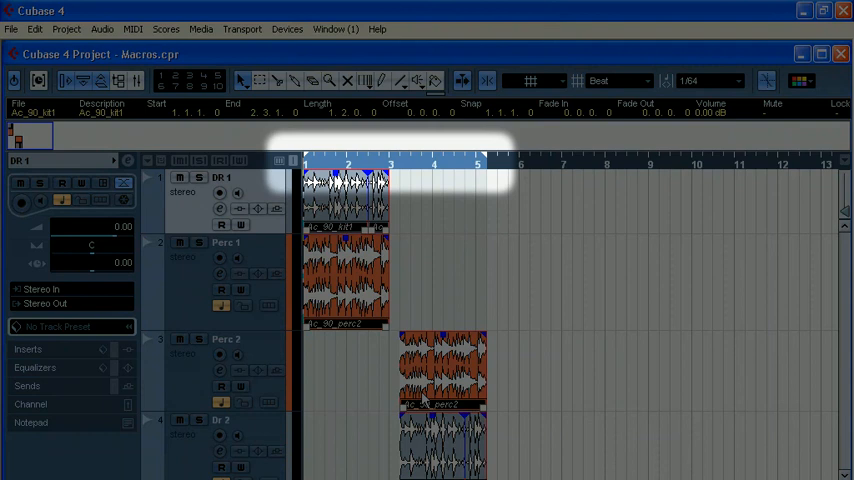
mouse_move(440, 396)
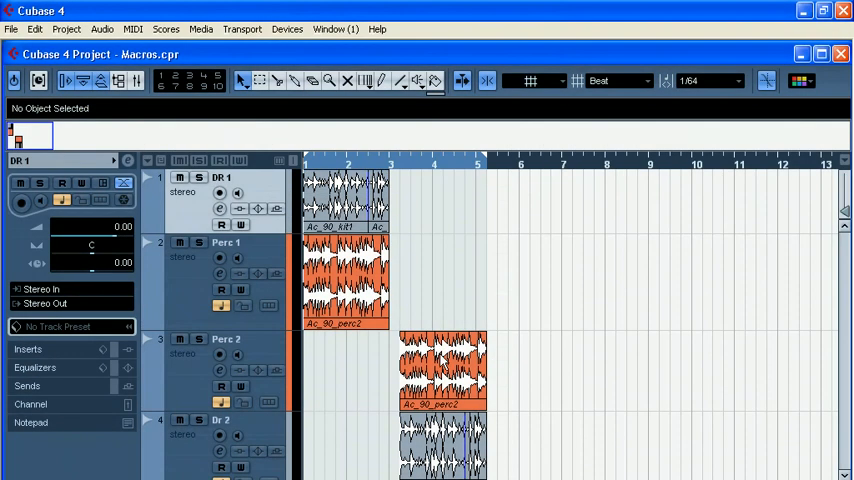
Select the Perc 2 audio event so the info line shows Ac_90_perc2's start, end and length
click(442, 370)
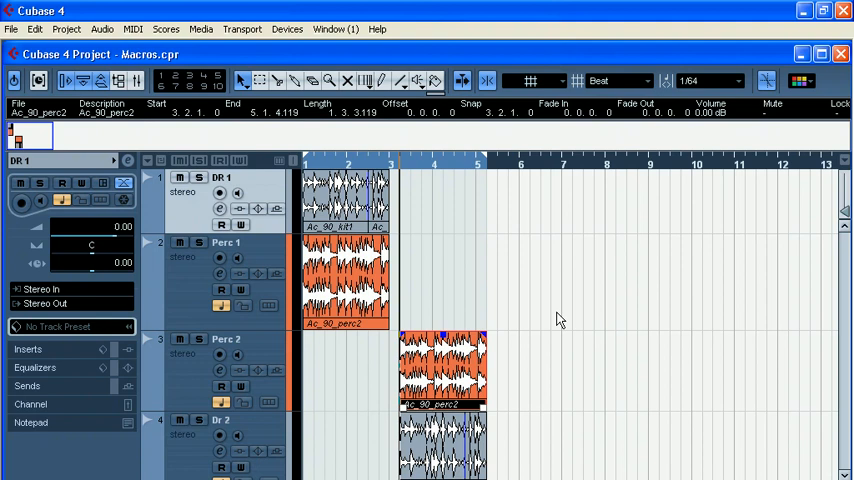
mouse_move(548, 306)
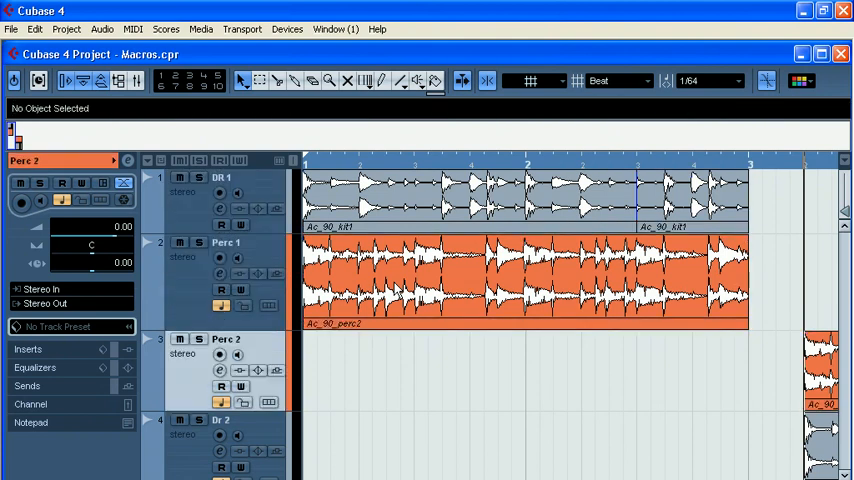
Select the Perc 1 track, clearing event details from the info line
click(224, 242)
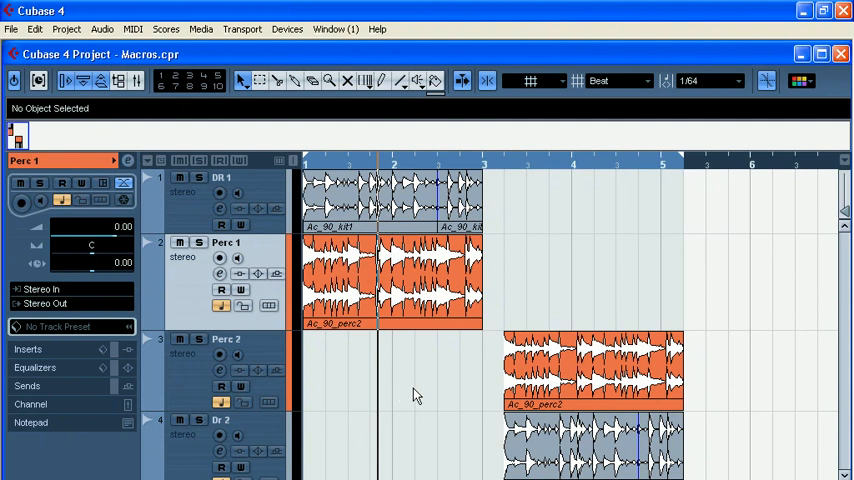
mouse_move(458, 400)
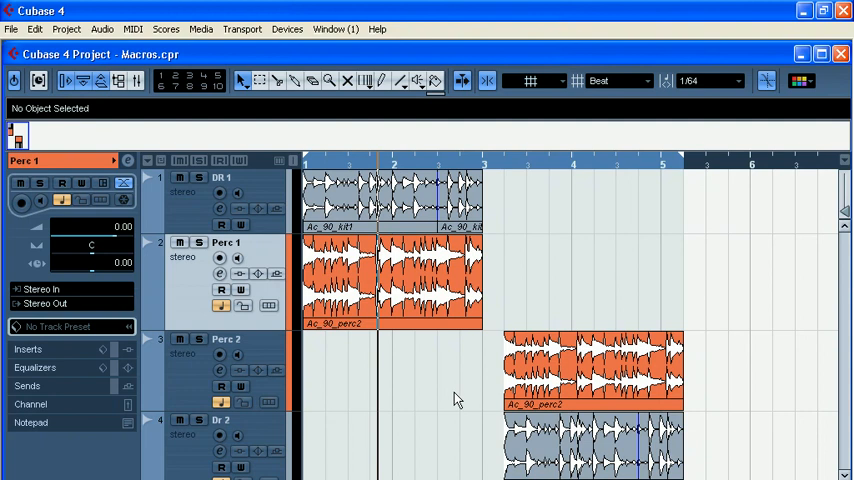